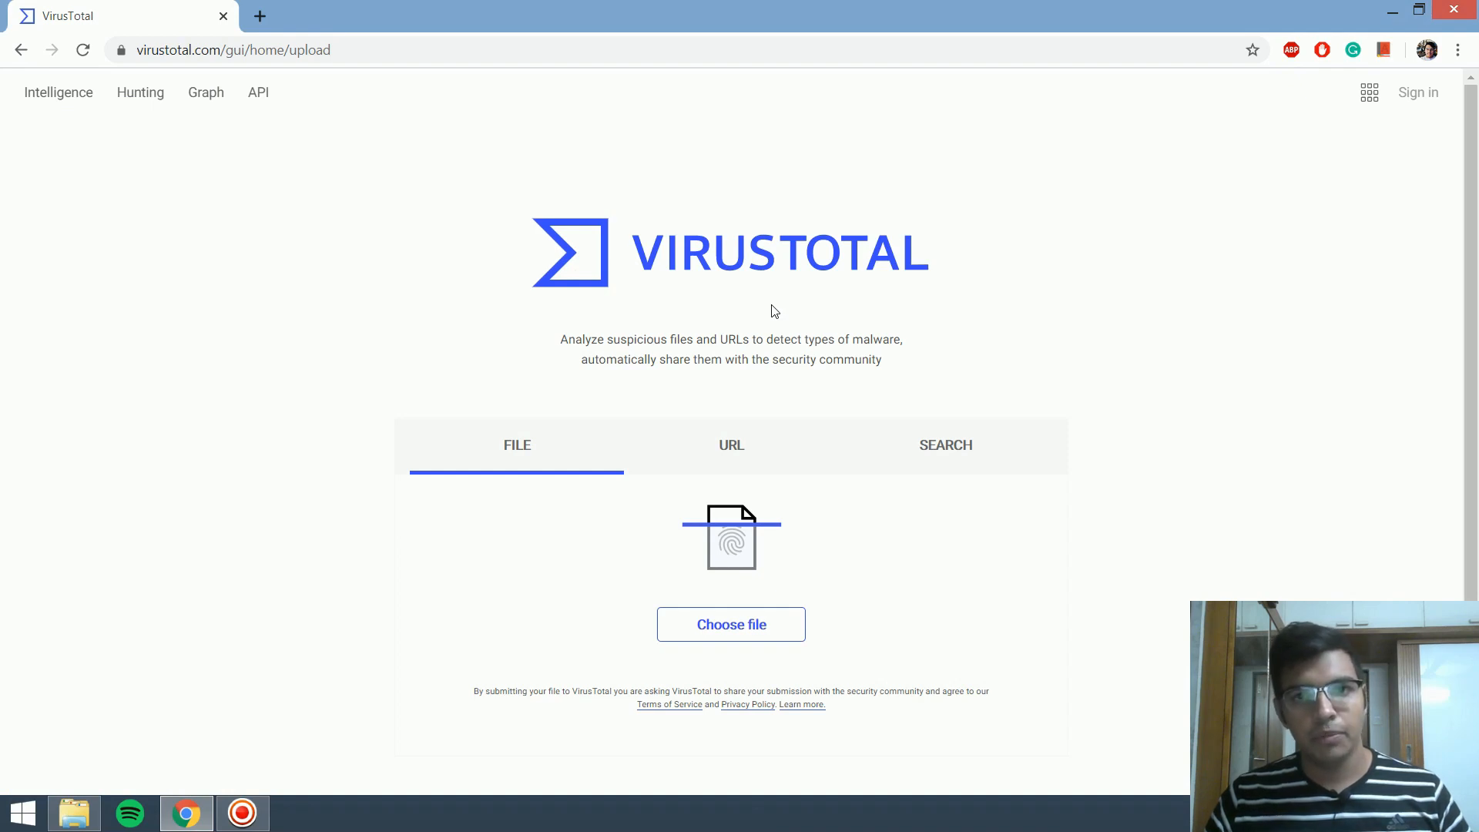
mouse_move(484, 444)
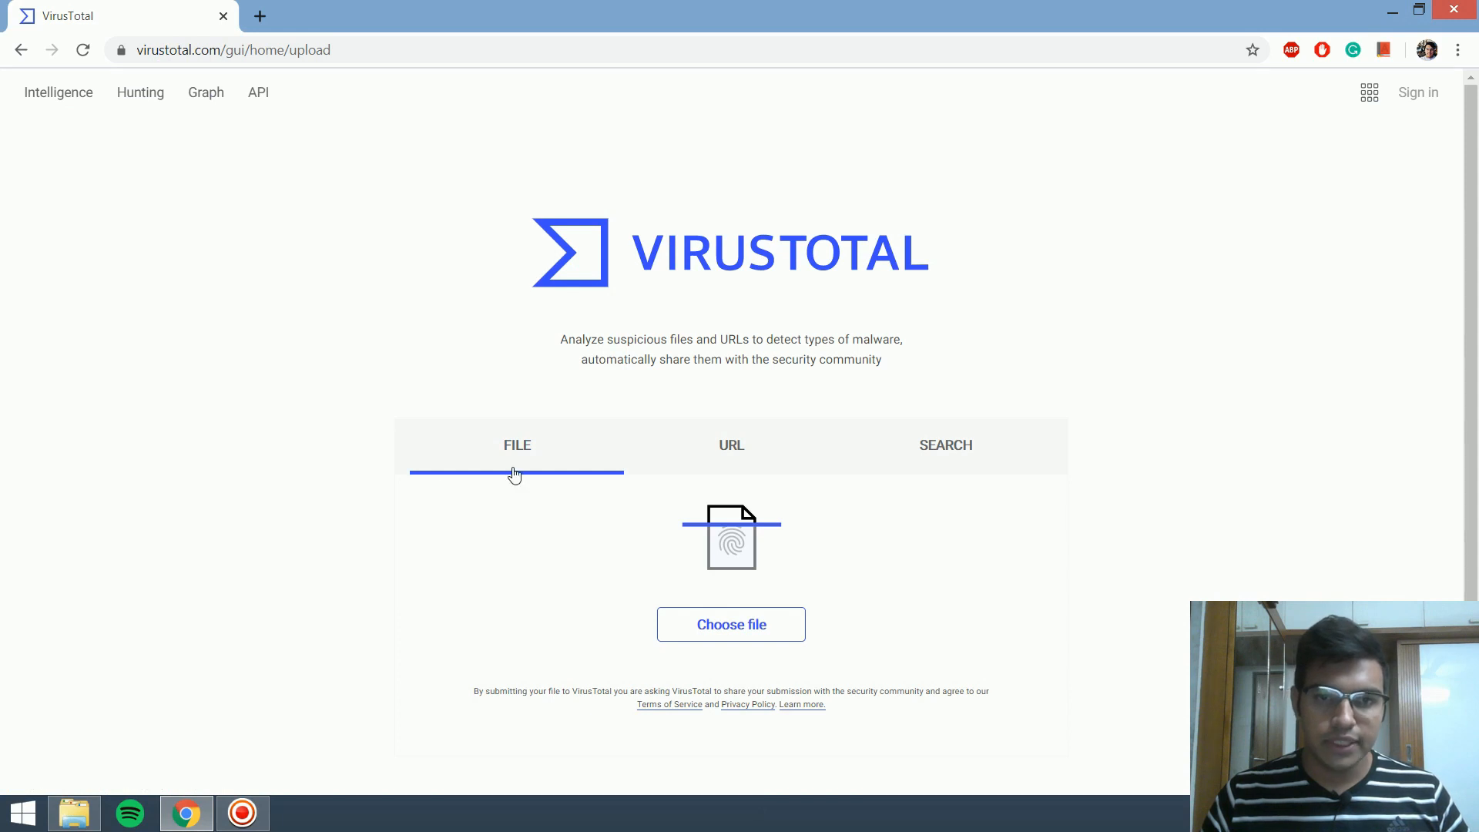
Step: From VirusTotal's File option, select Test.jpg and confirm the upload for scanning
left_click(731, 445)
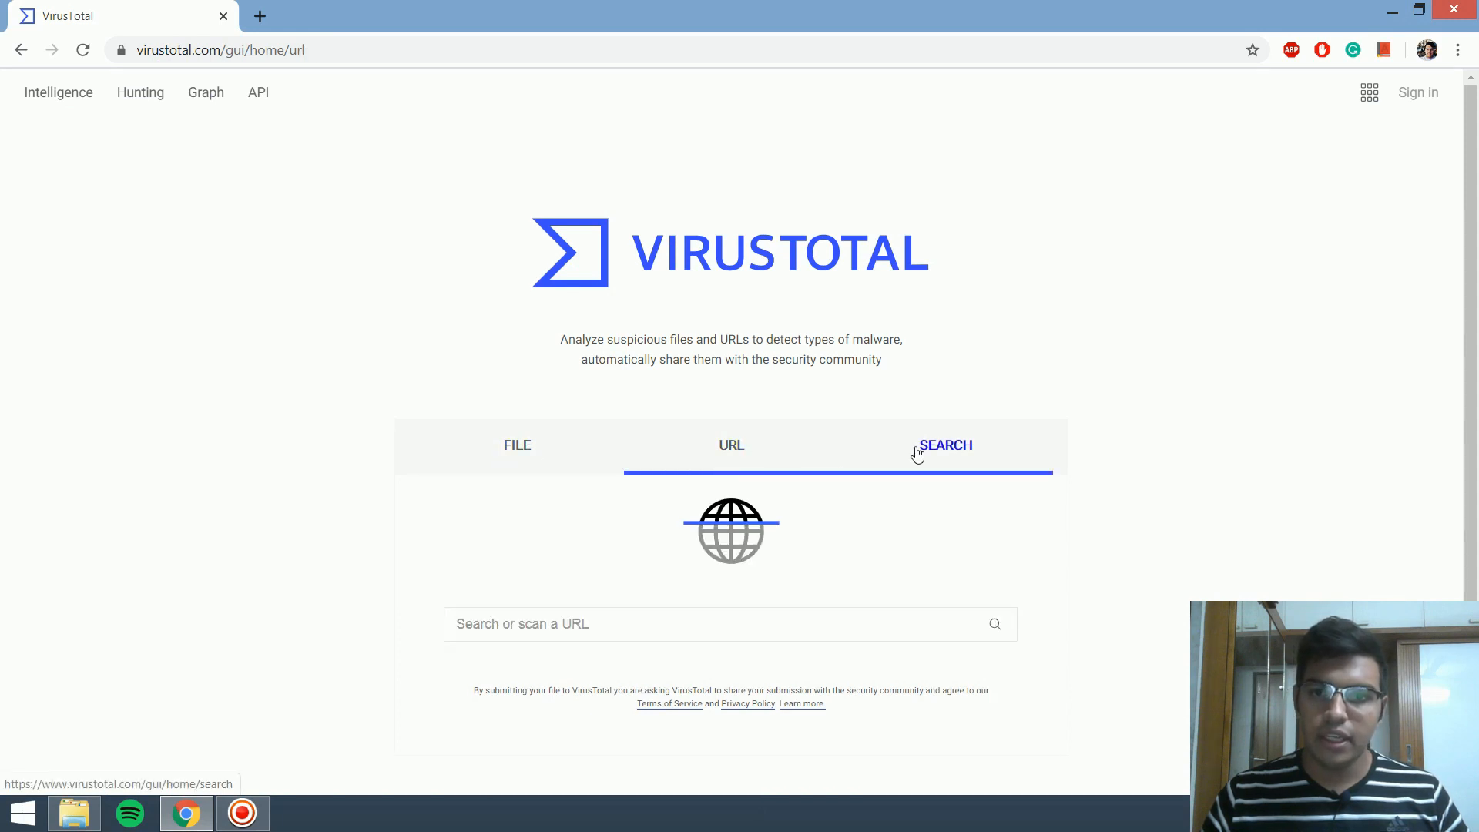
left_click(516, 445)
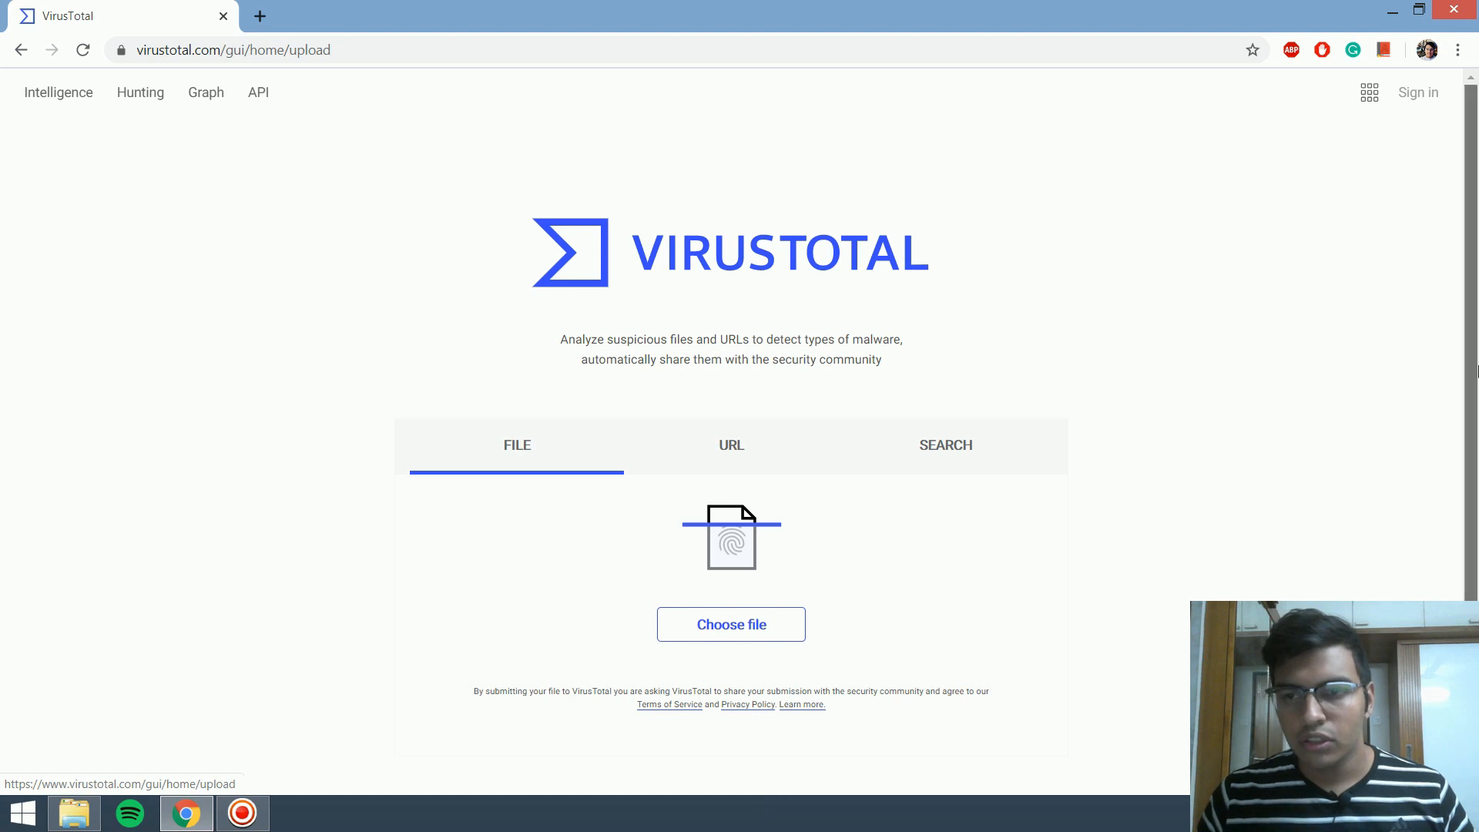
scroll("down", 3)
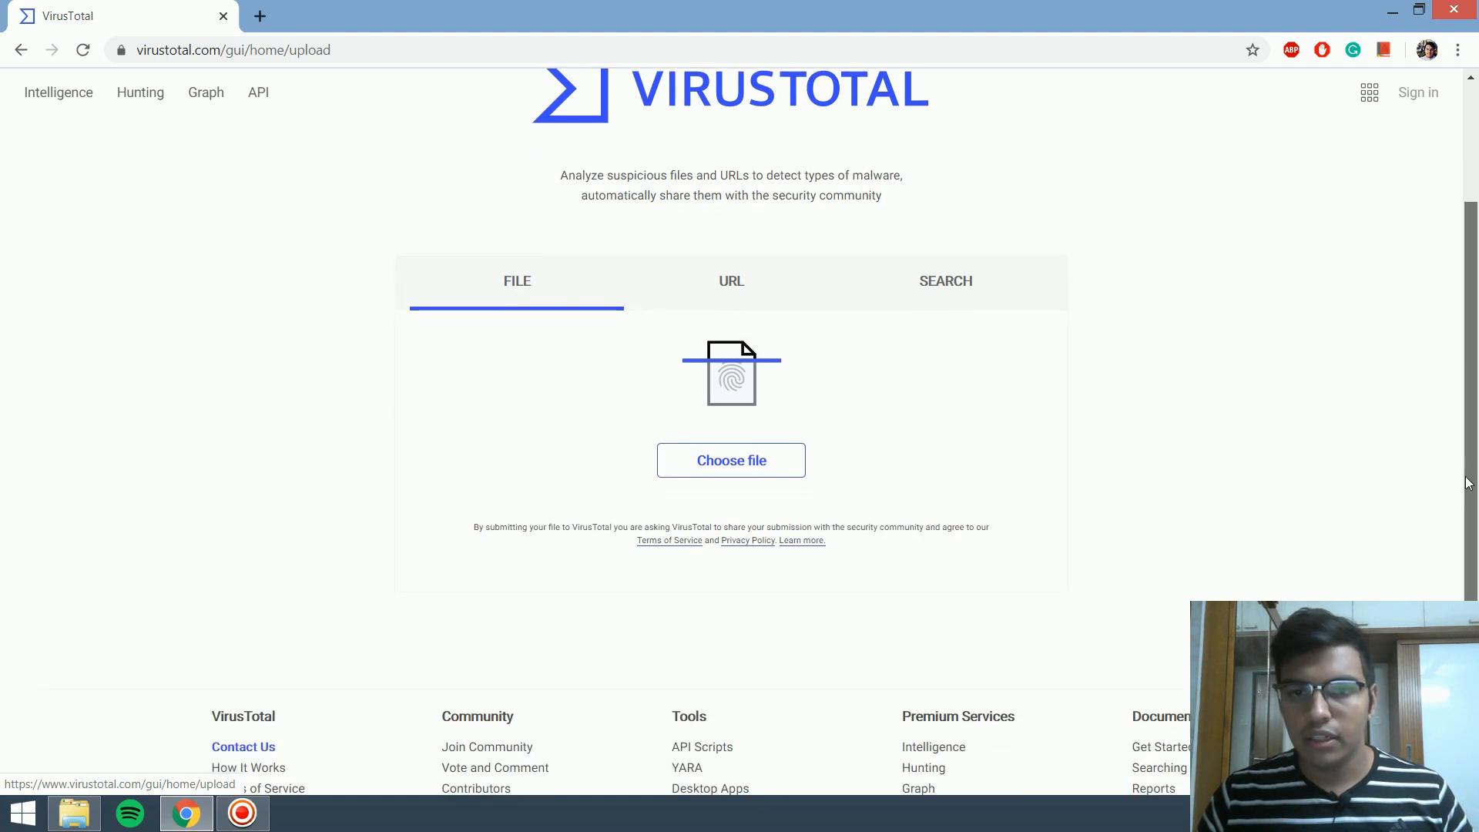
scroll("down", 3)
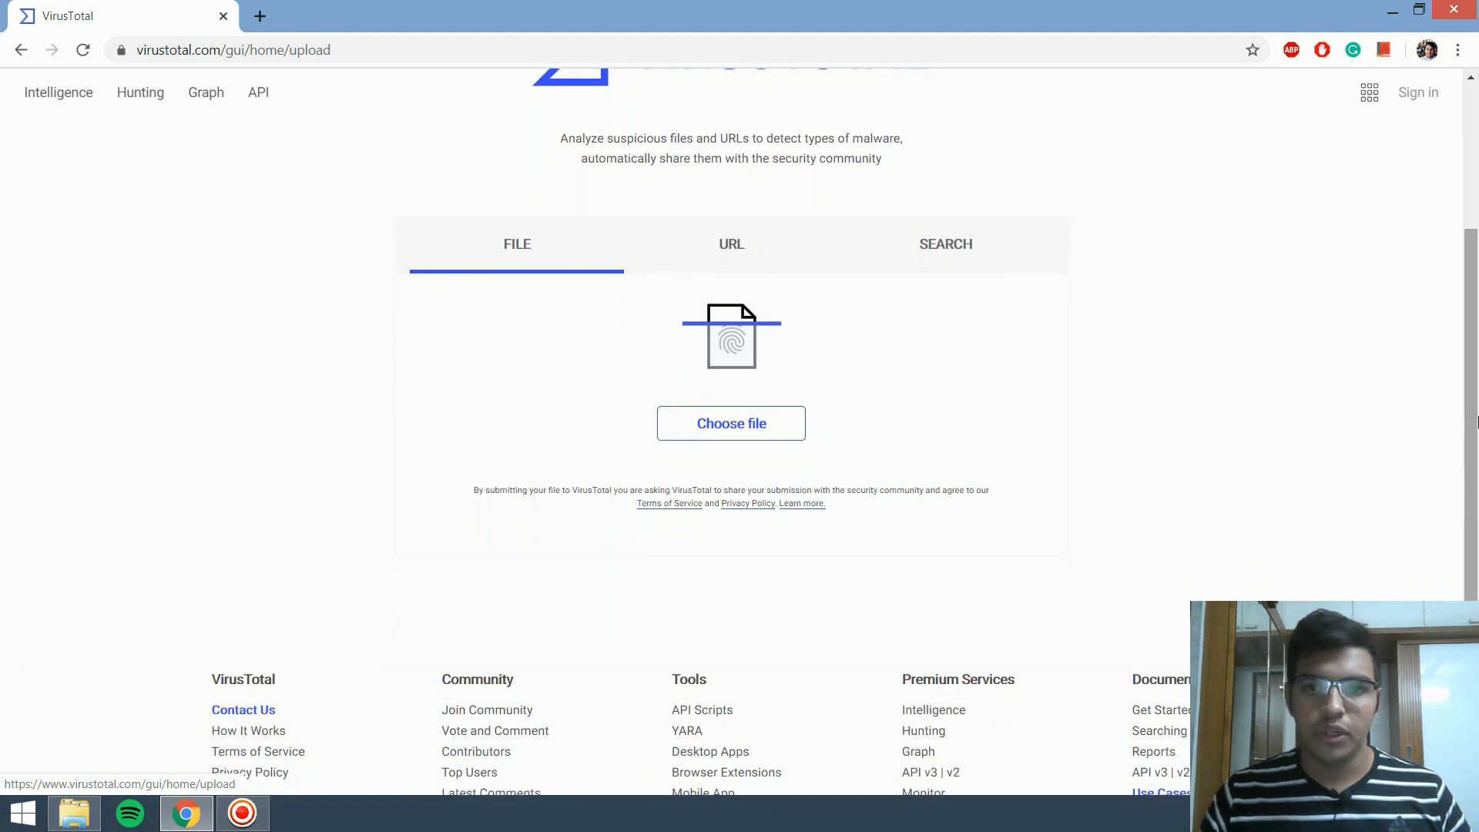
mouse_move(859, 438)
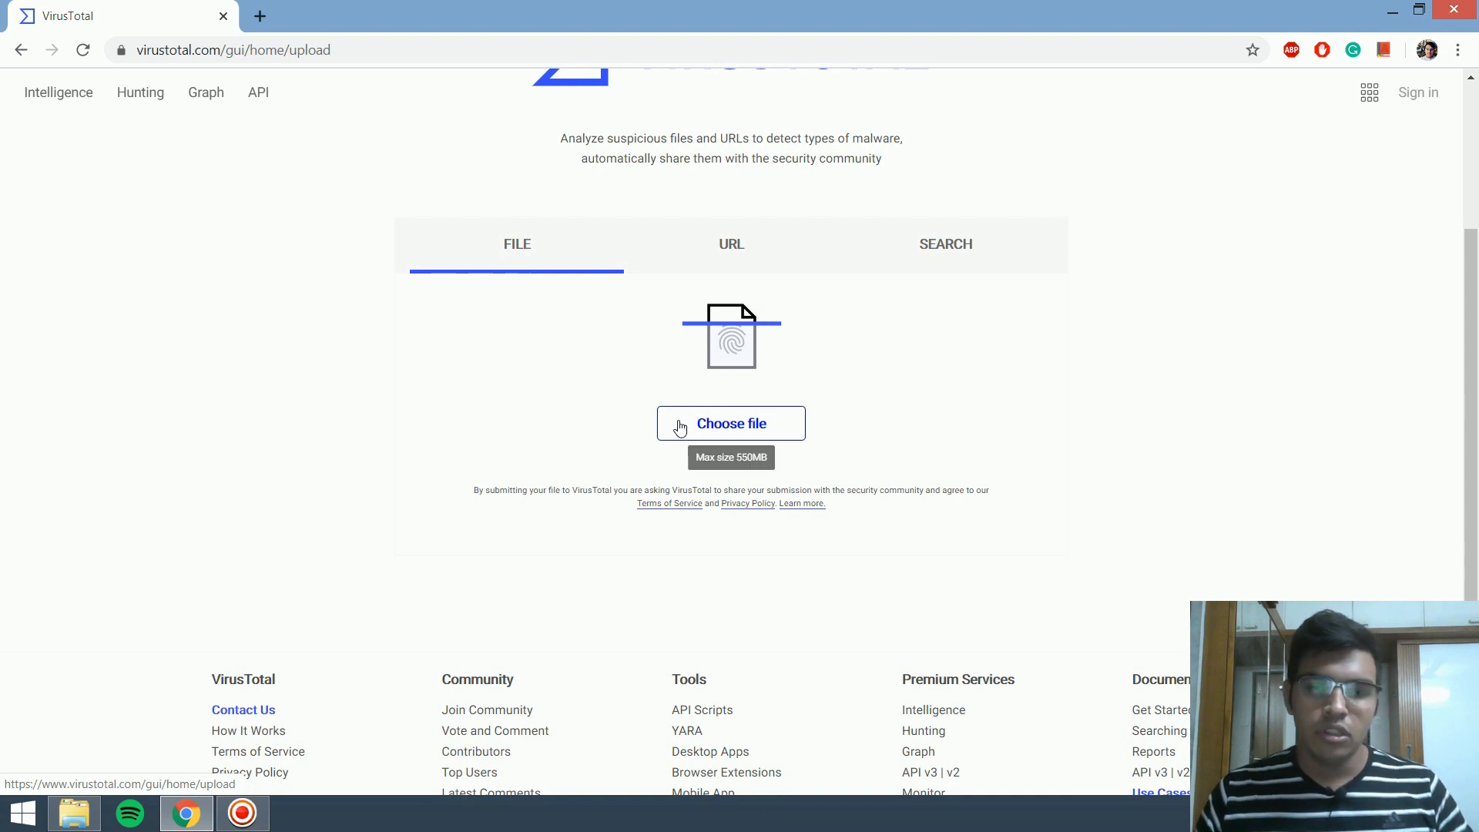
left_click(731, 423)
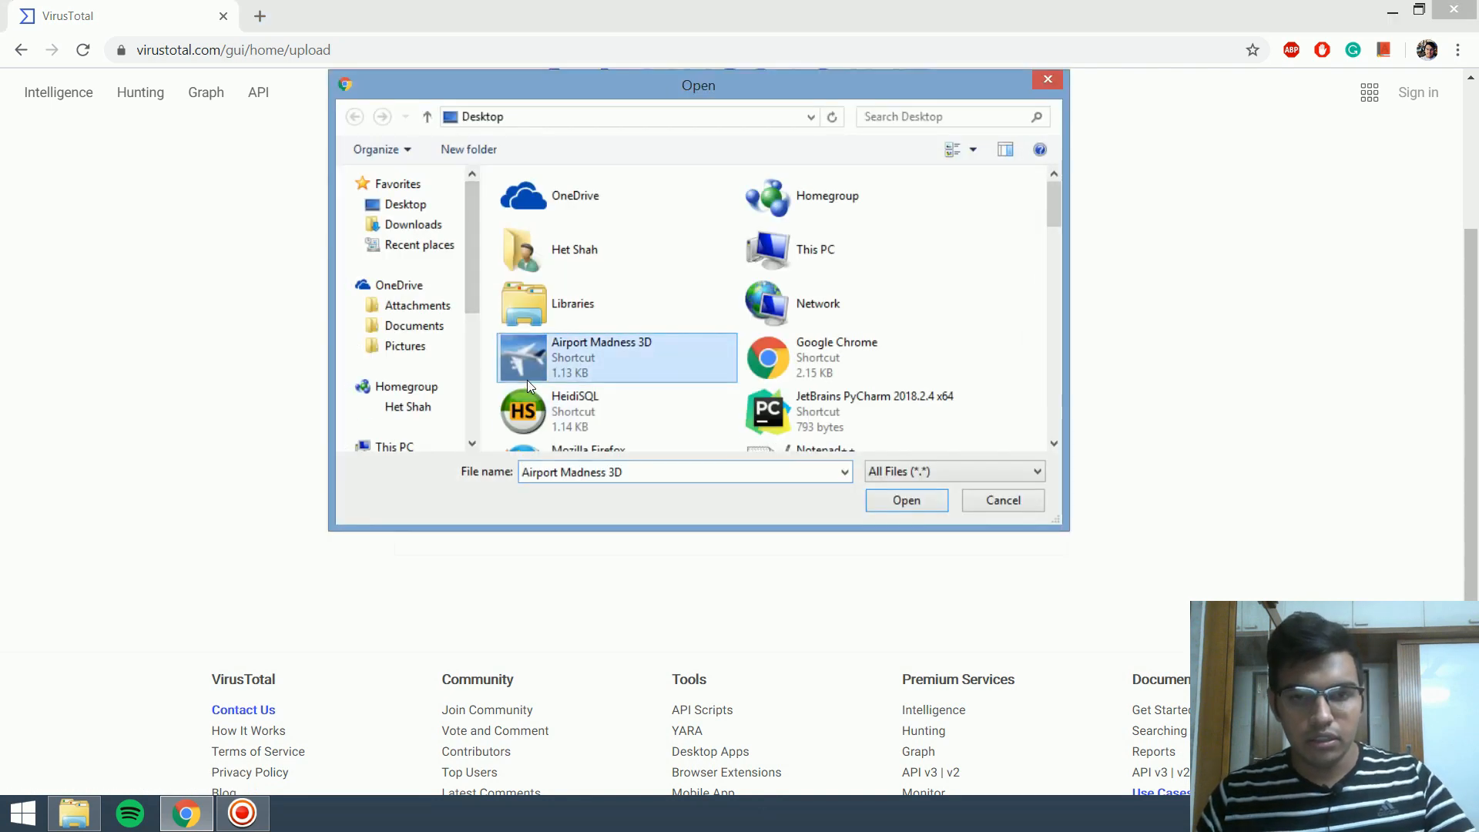
left_click(905, 500)
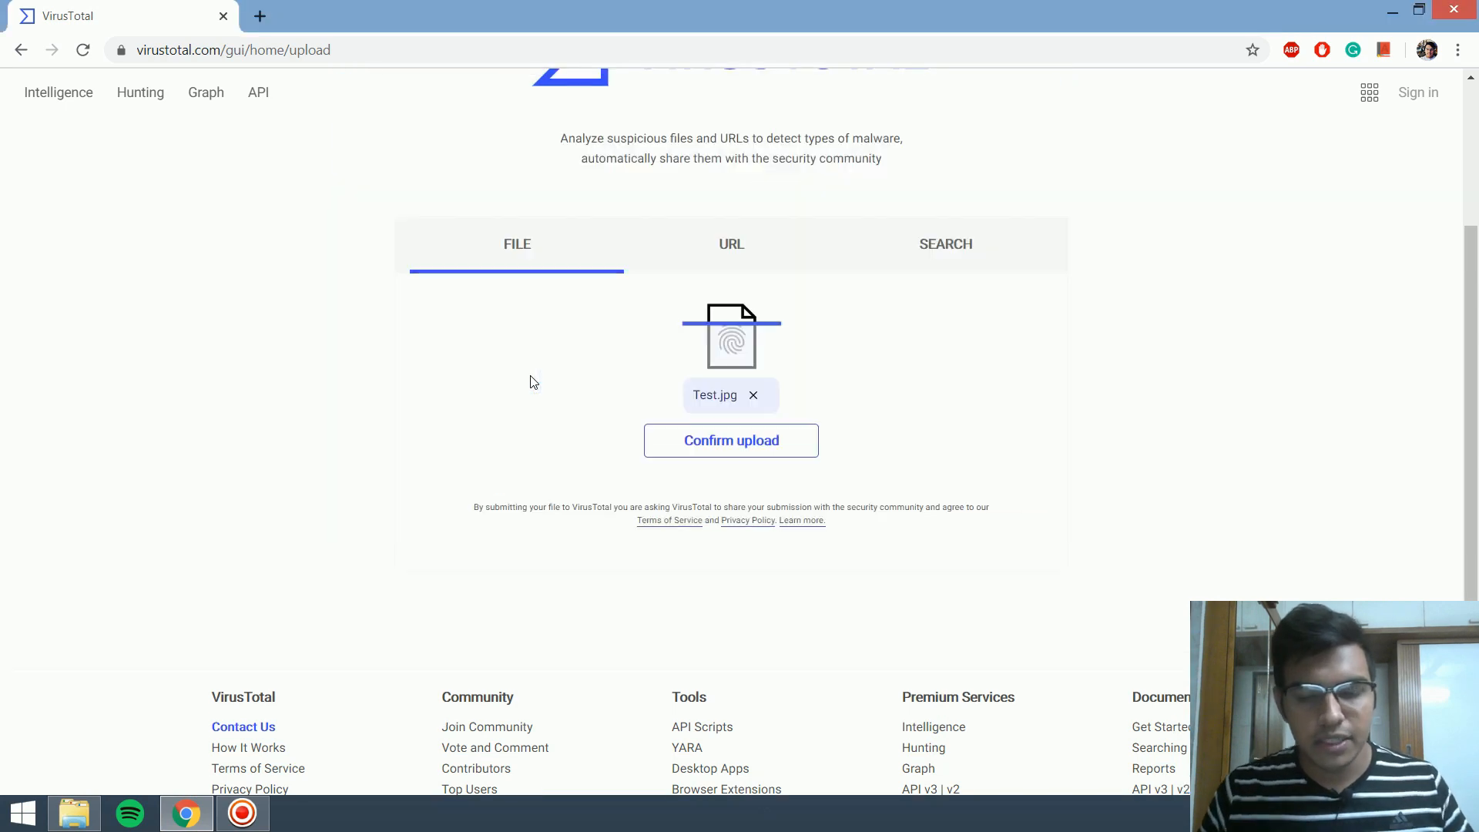
left_click(731, 440)
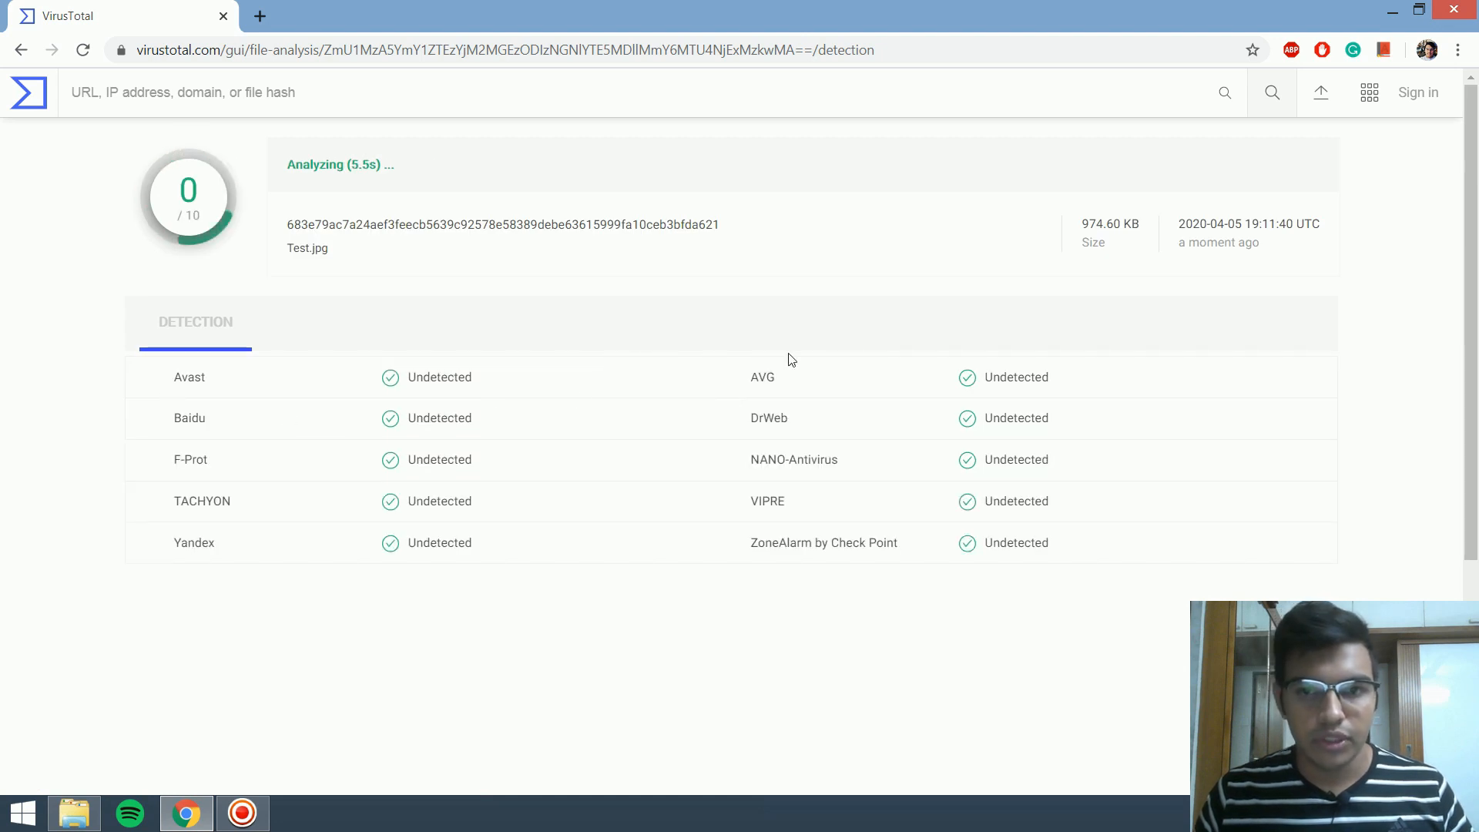
Step: Scroll the finished Test.jpg detection list, with none of 59 engines detecting it
scroll("down", 3)
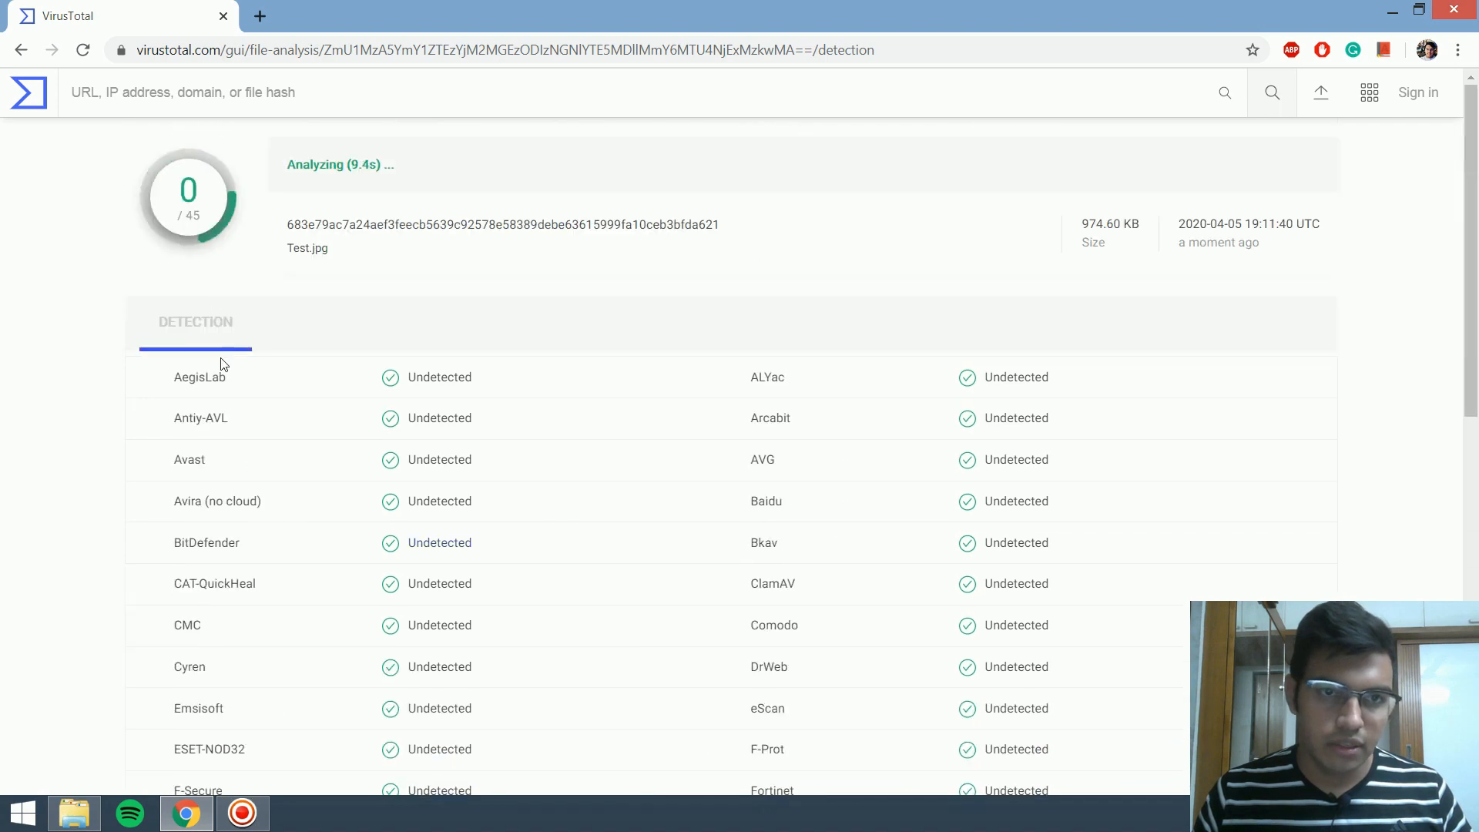
scroll("down", 3)
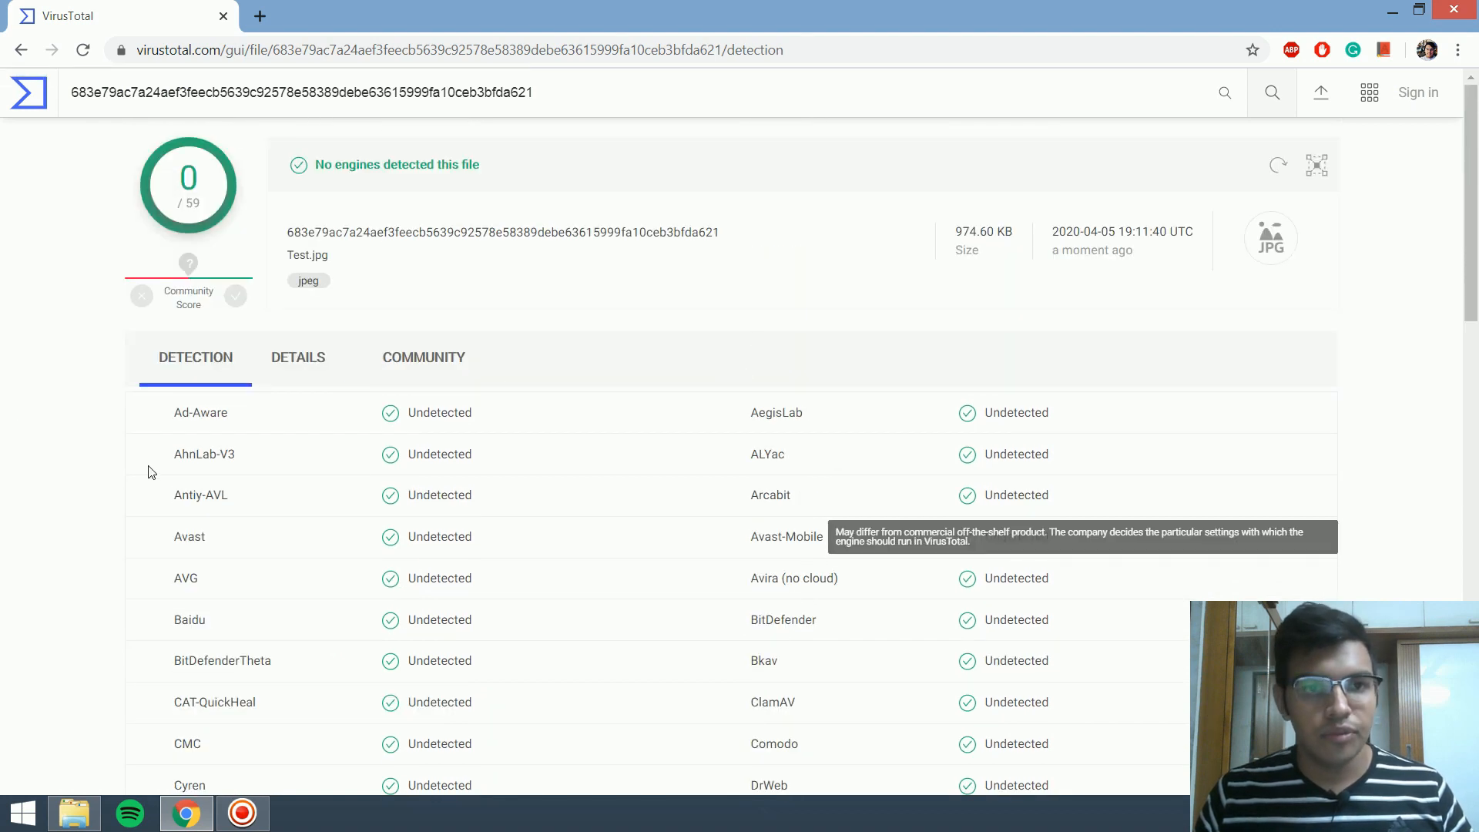
mouse_move(335, 196)
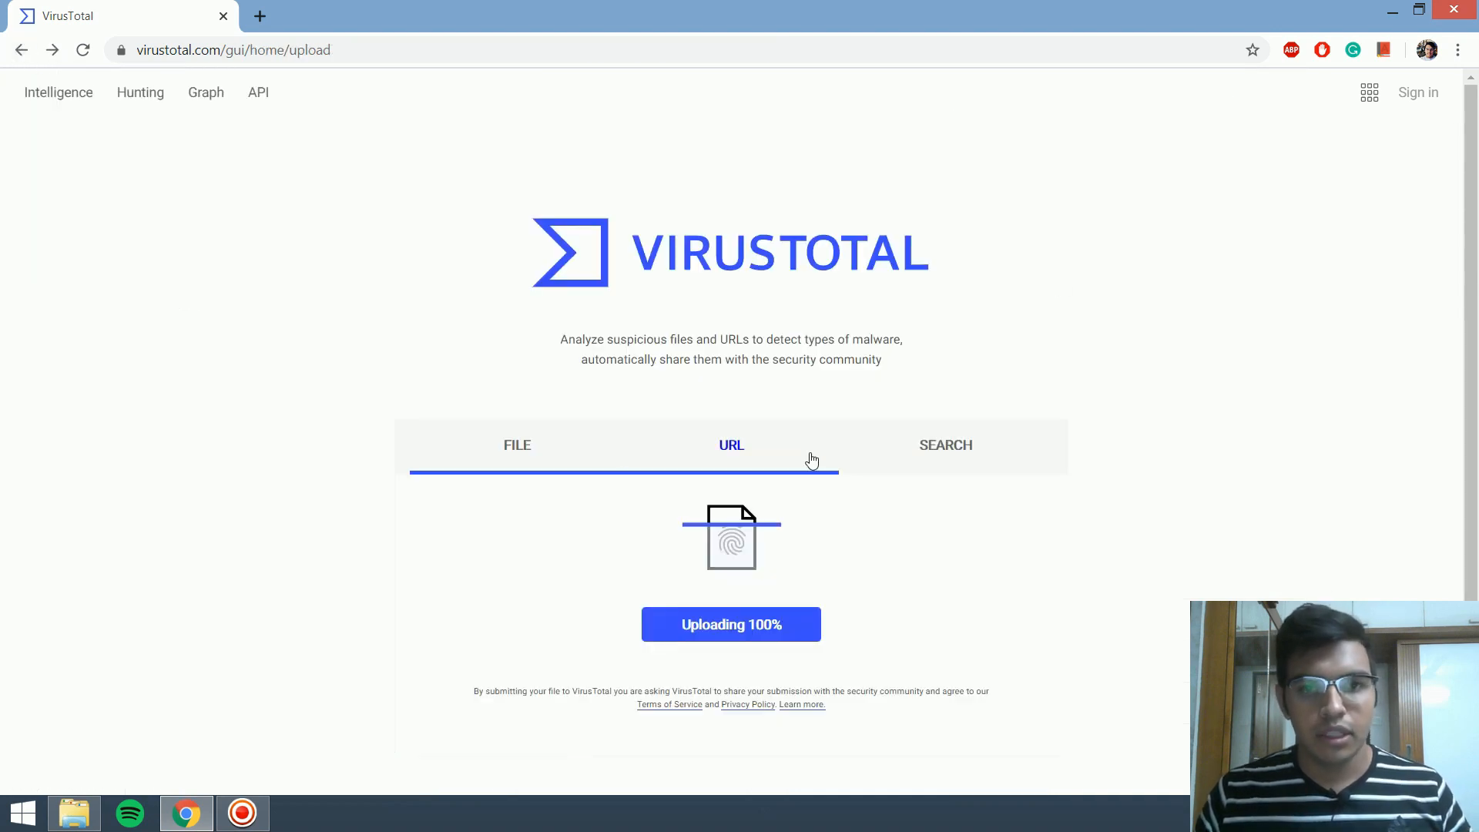
left_click(731, 444)
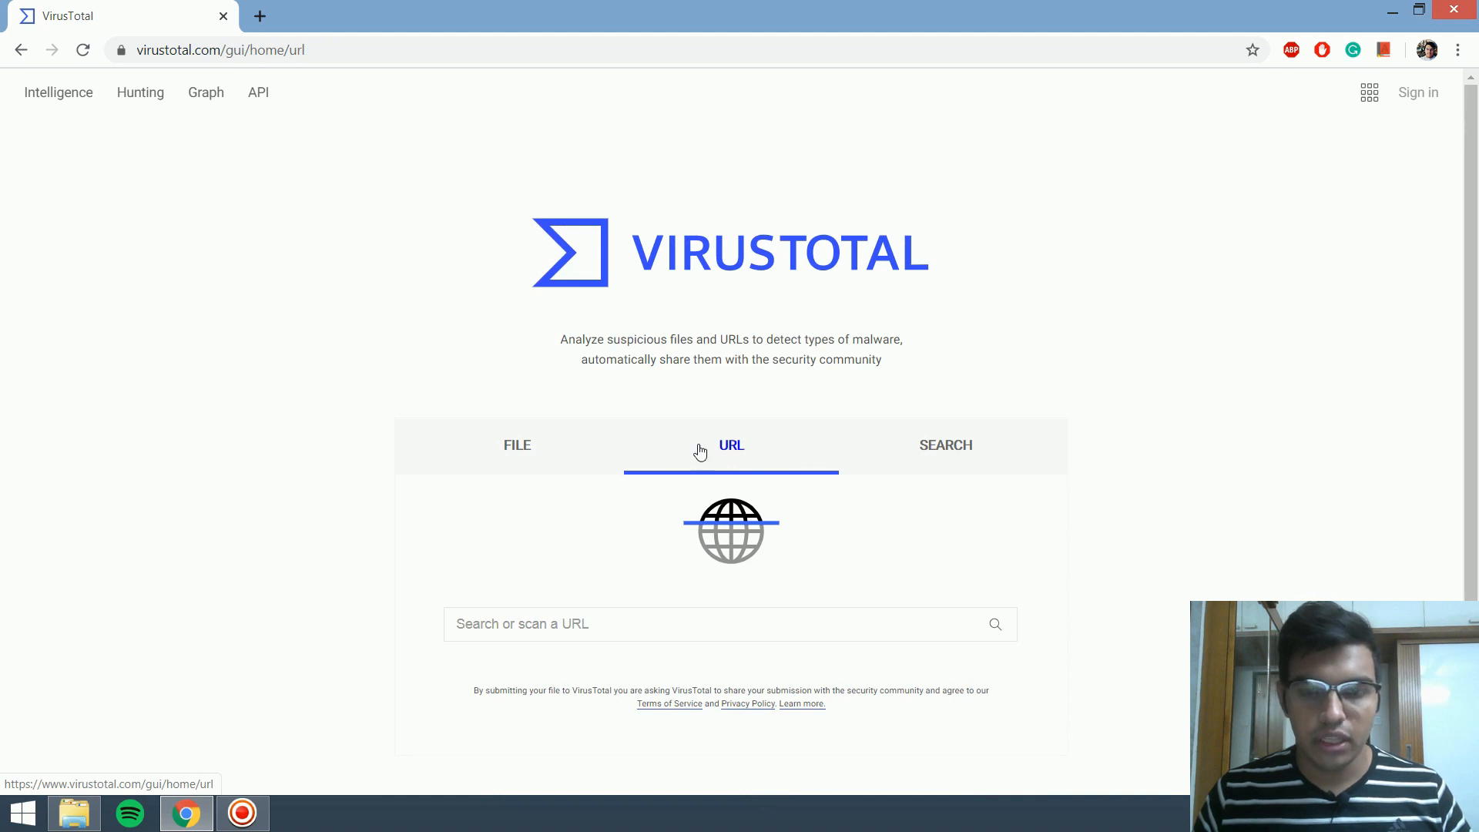
scroll("down", 3)
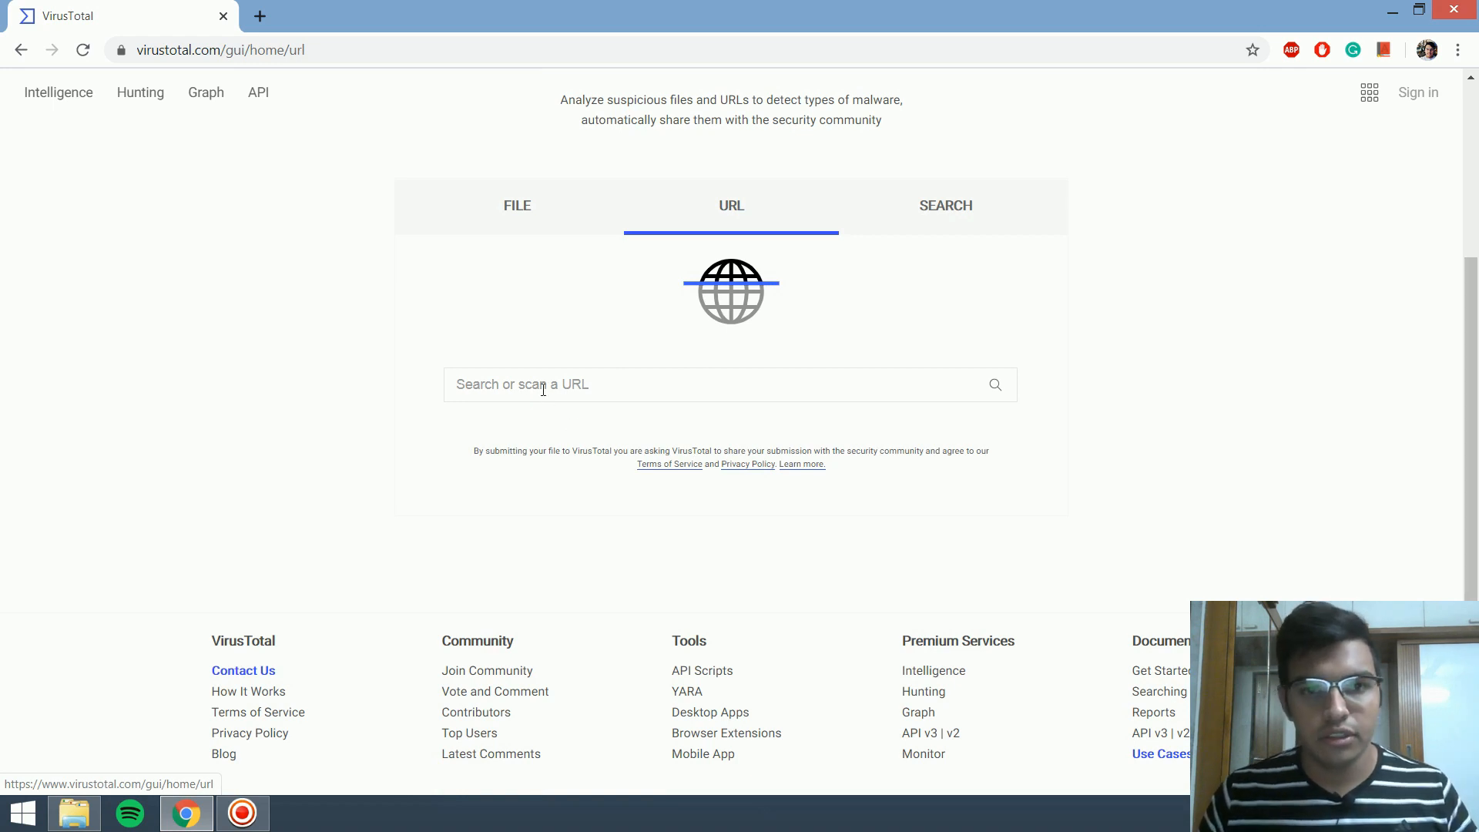
type("w")
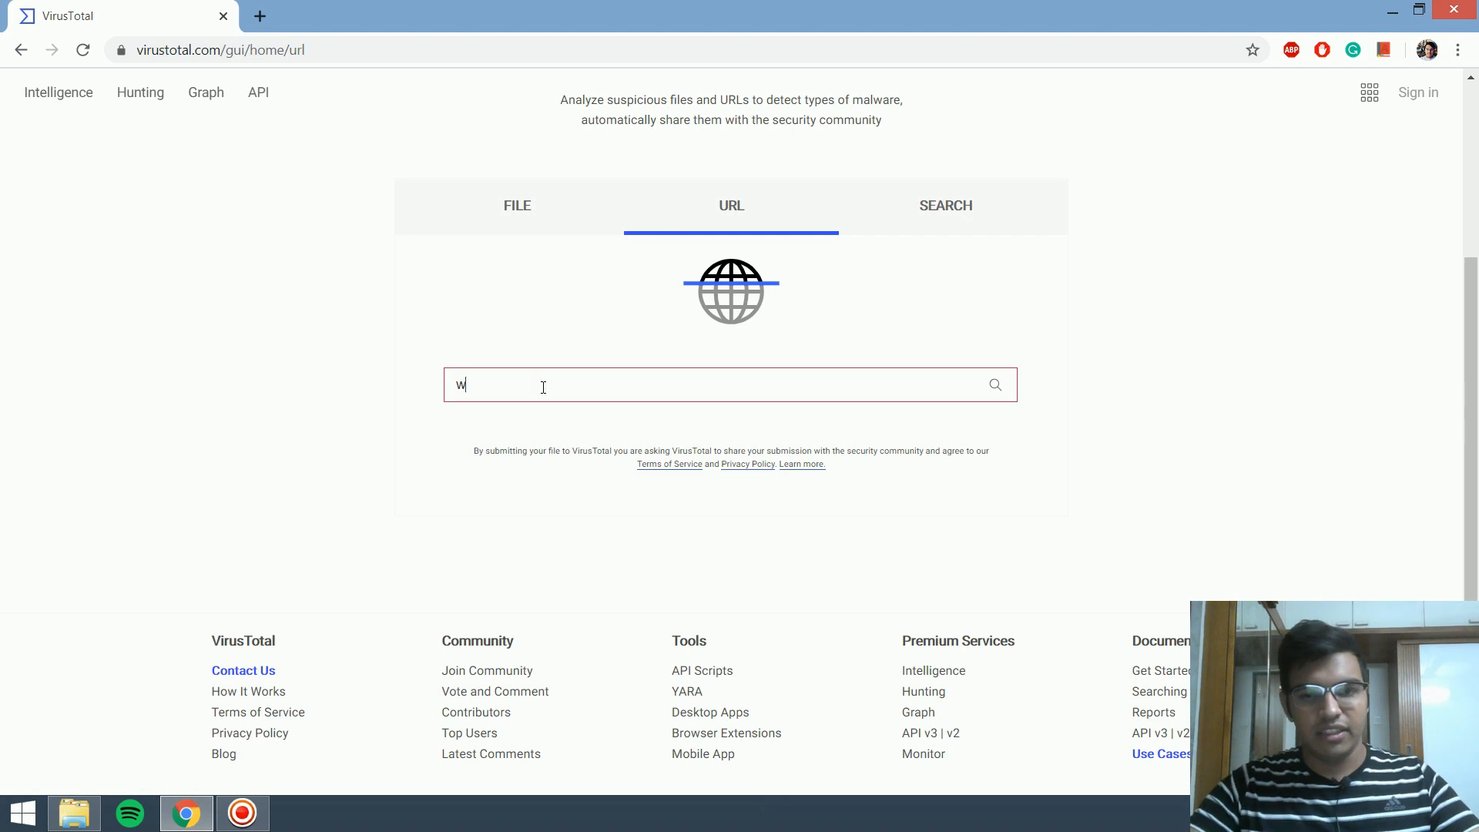
type("ww.face")
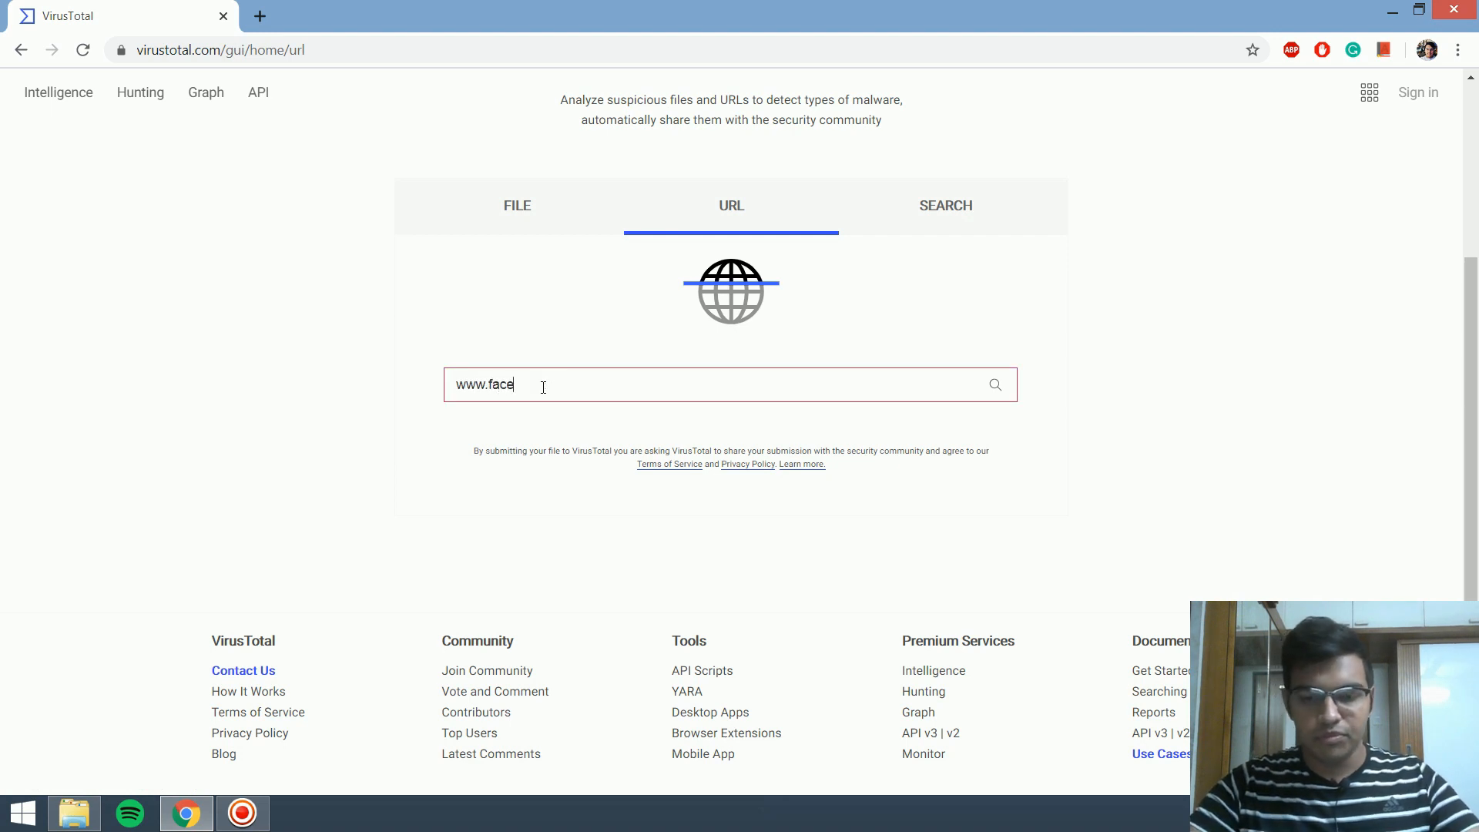
type("book.com/")
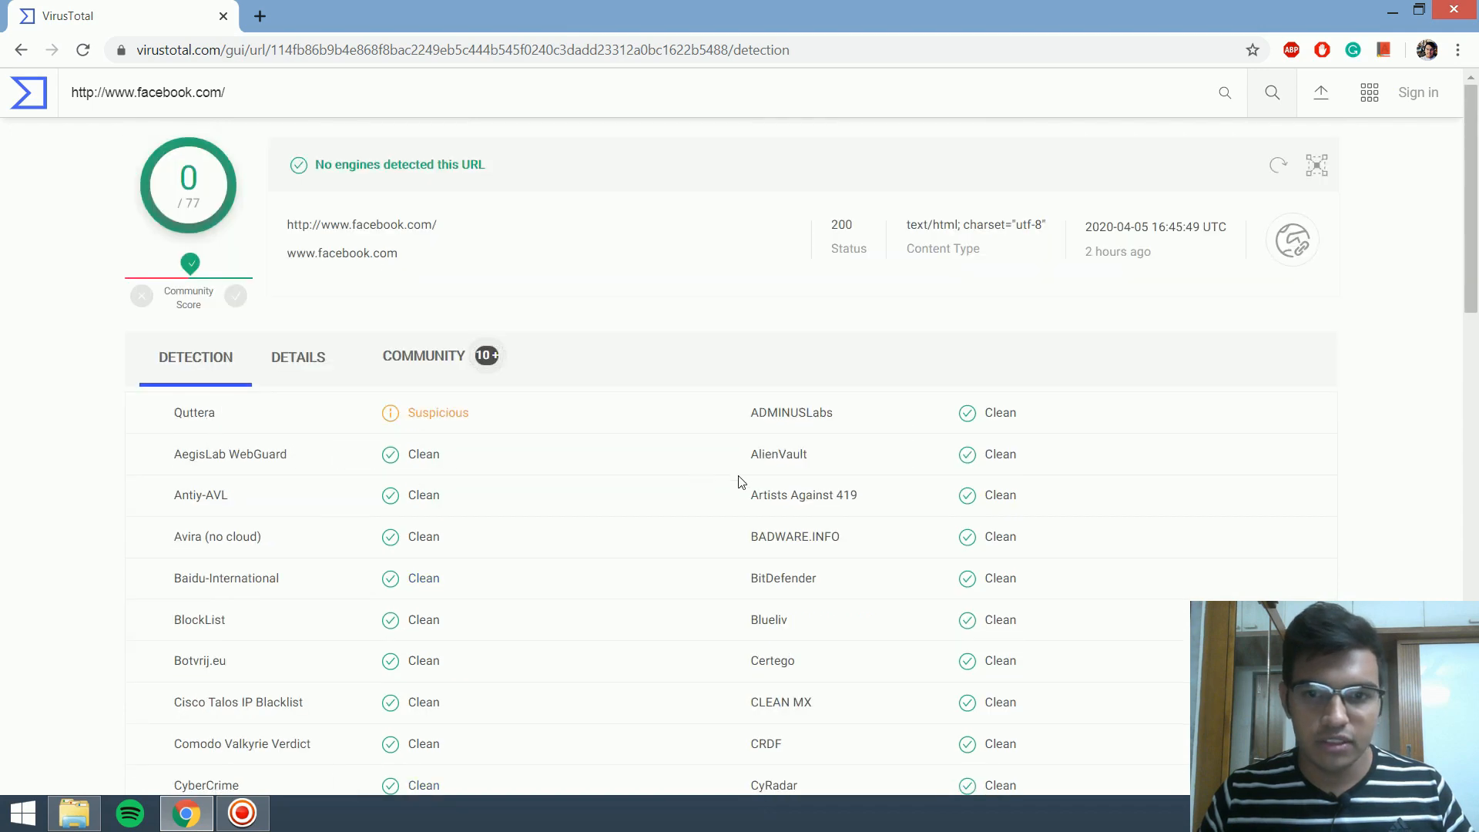
Step: Scroll the facebook.com detection results, then go back to the URL scanning page
scroll("down", 3)
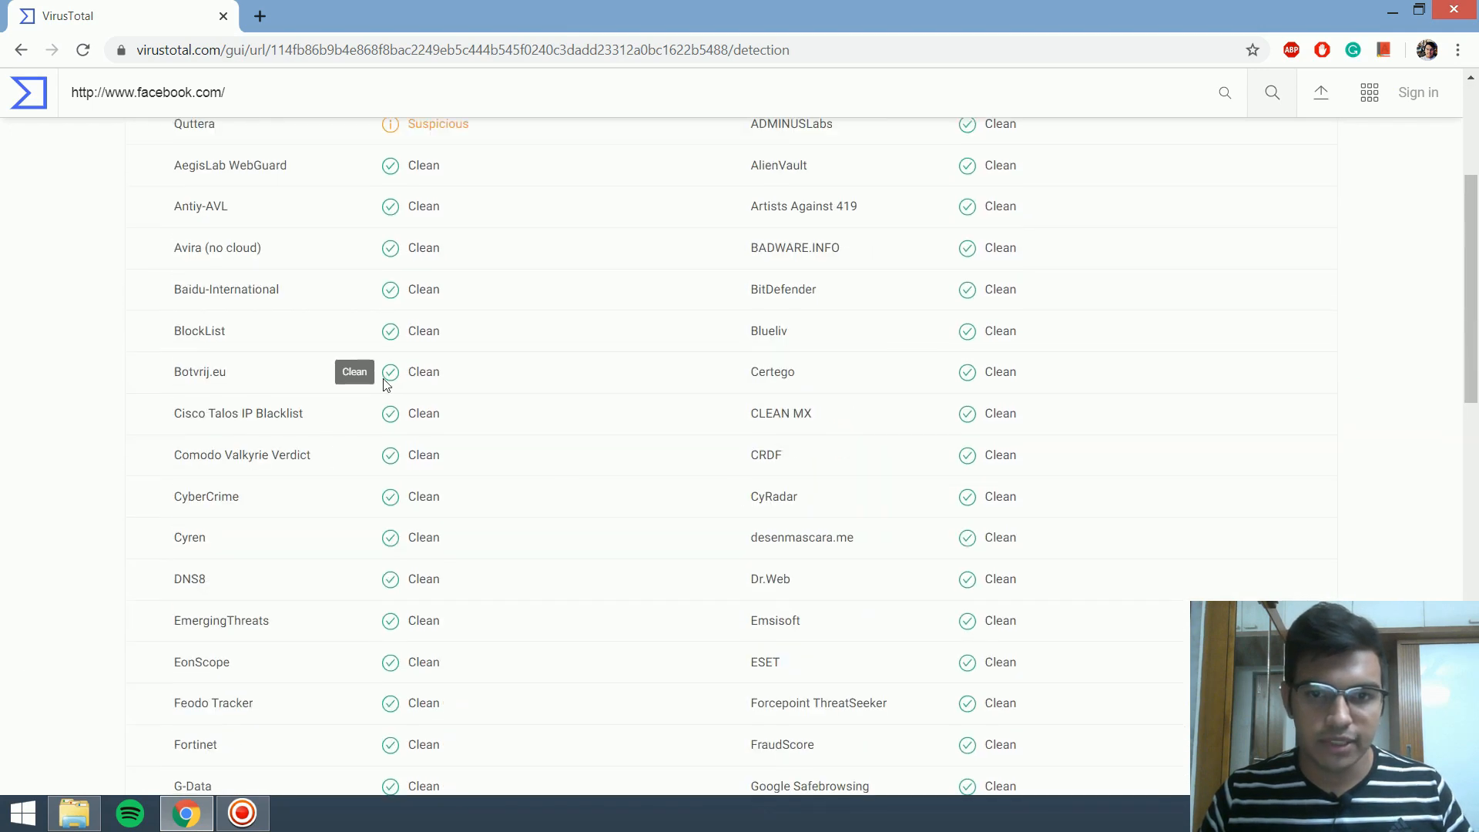
scroll("down", 3)
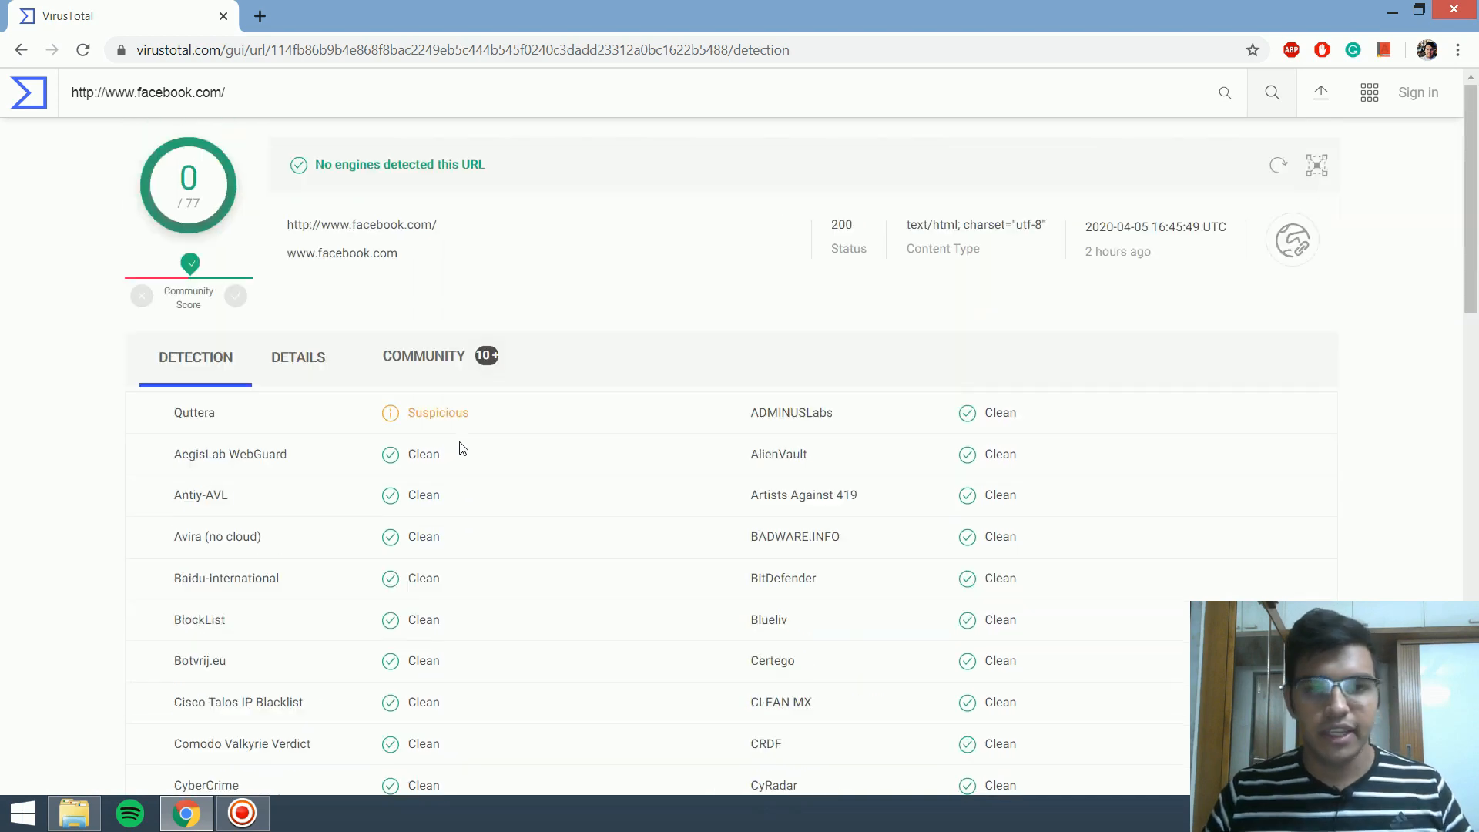
mouse_move(437, 412)
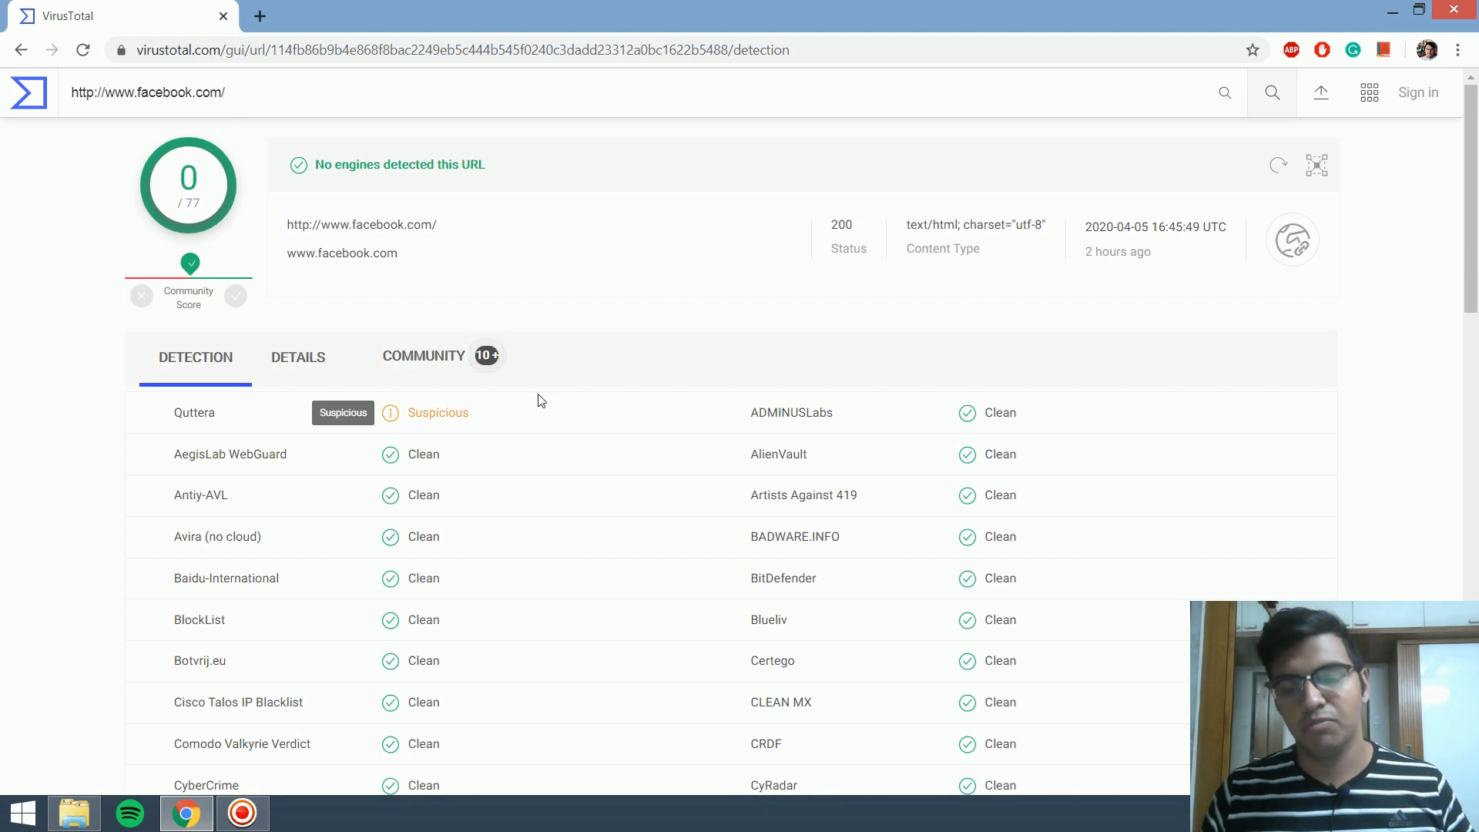
left_click(20, 50)
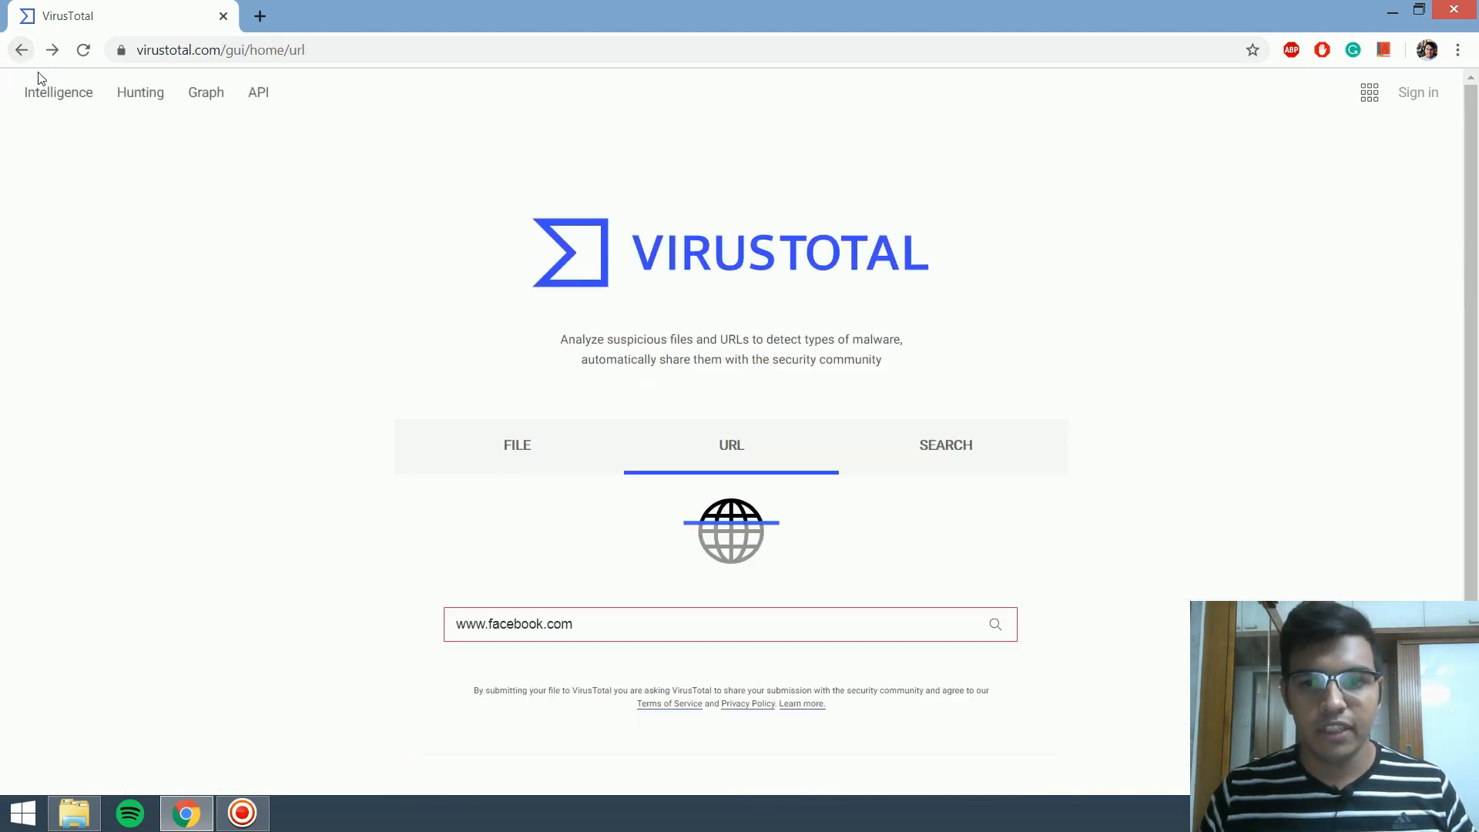
Step: Search 'what is my ip' in a new tab and look up that IP on VirusTotal
left_click(945, 444)
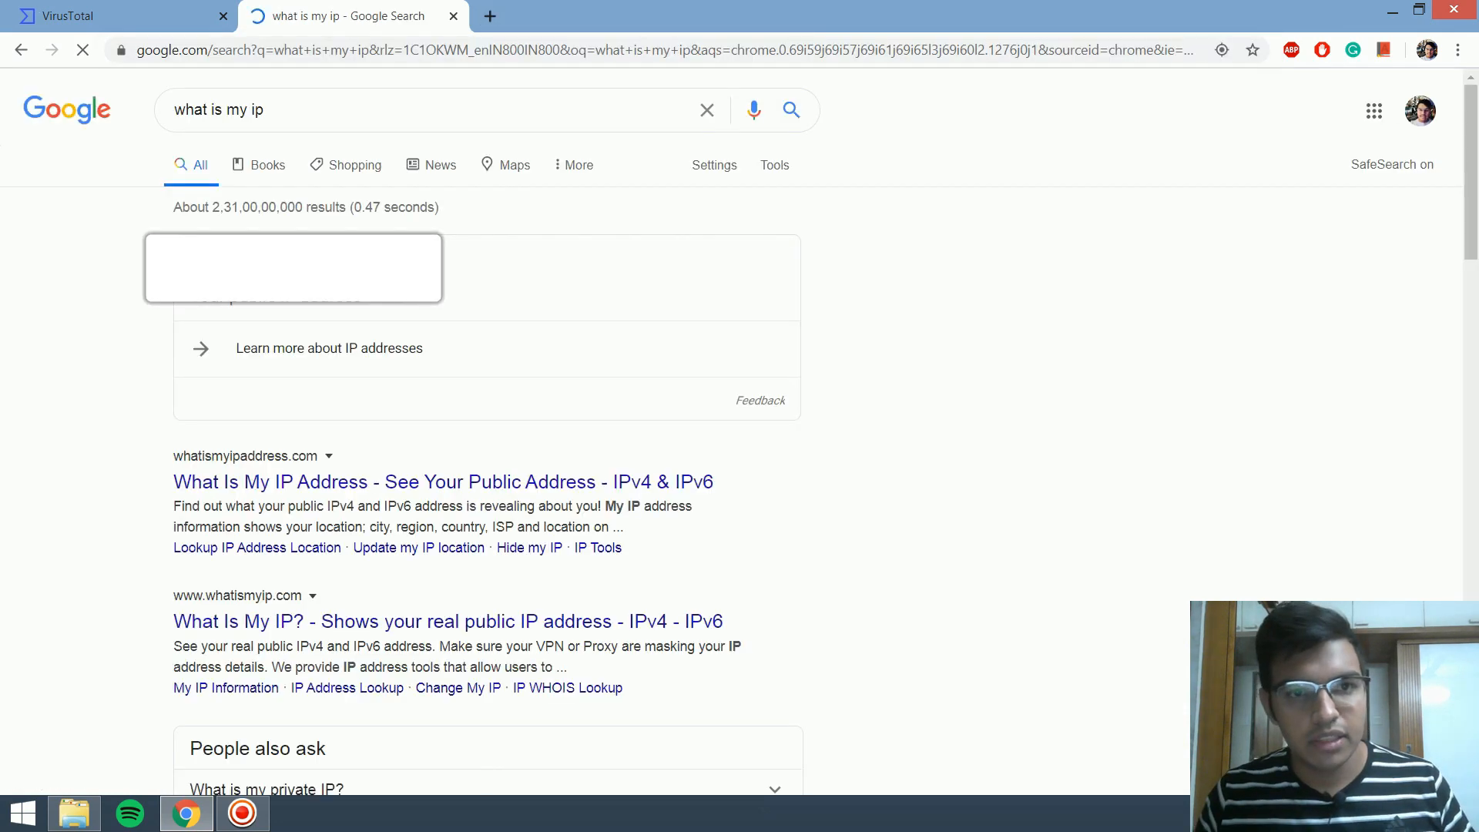
left_click(113, 16)
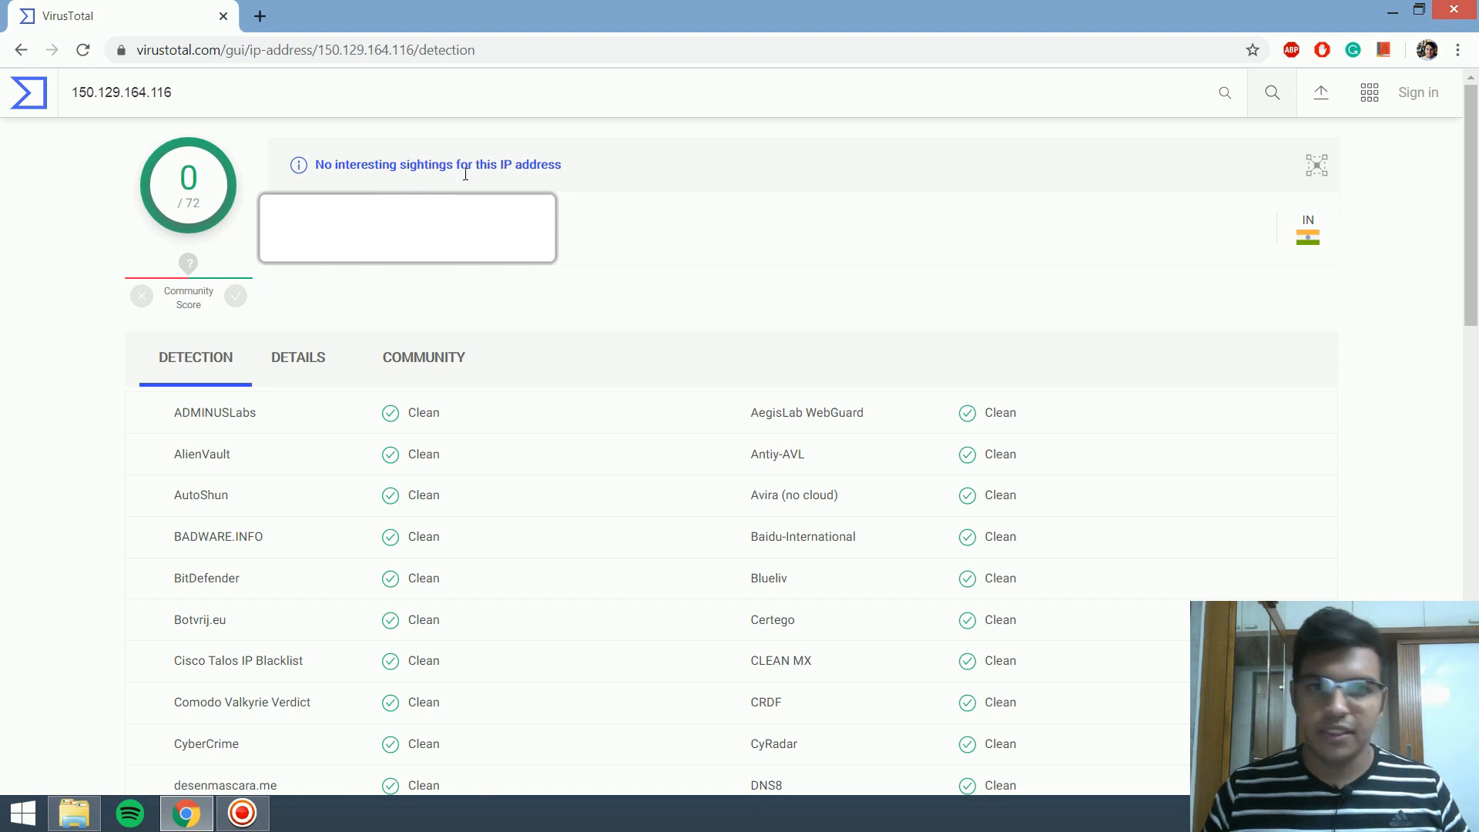
Step: Scroll the IP address report before returning to the home Search option
scroll("down", 3)
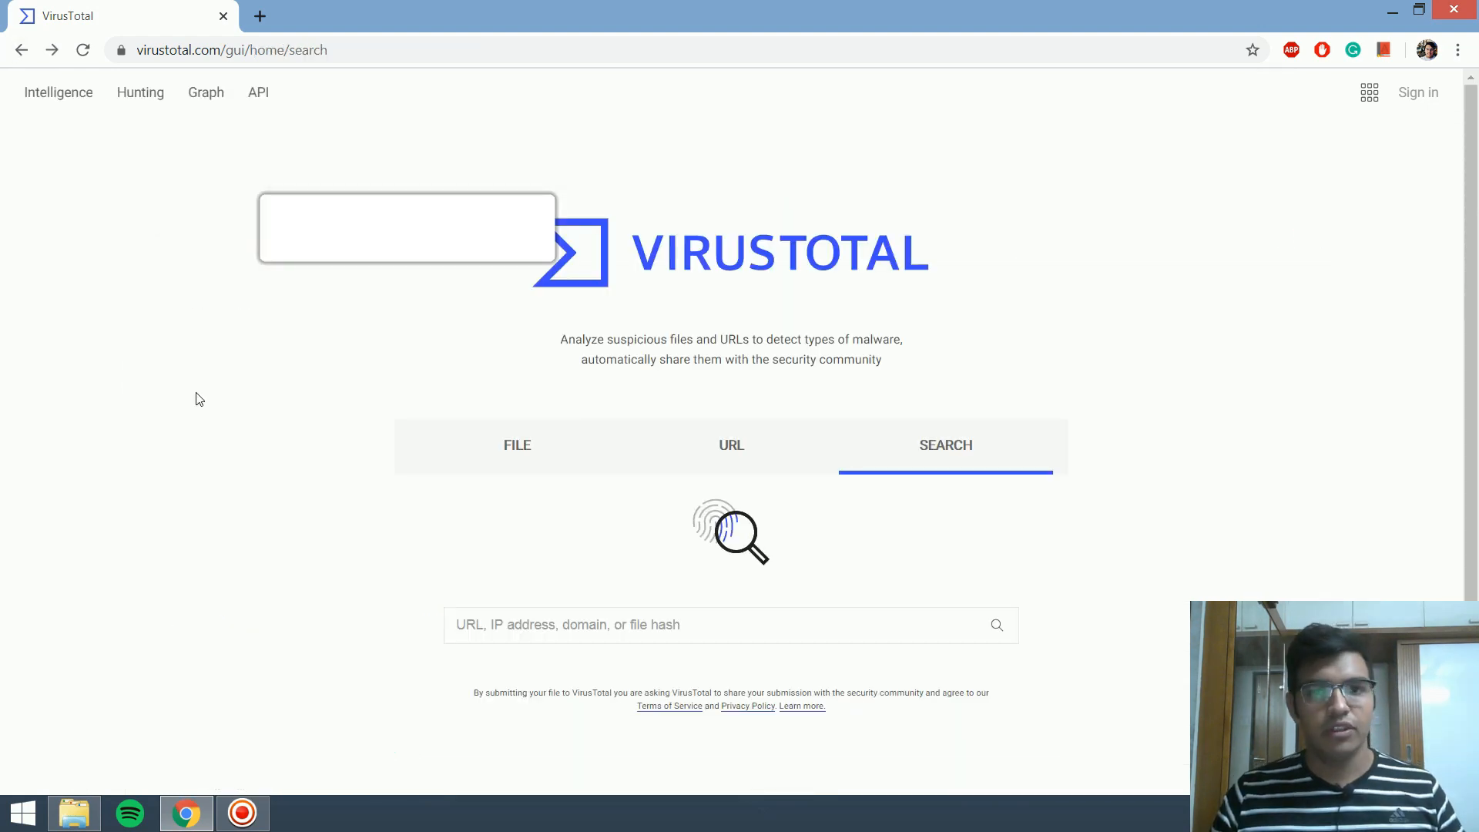
Step: Switch the VirusTotal home page to the FILE upload option
left_click(516, 444)
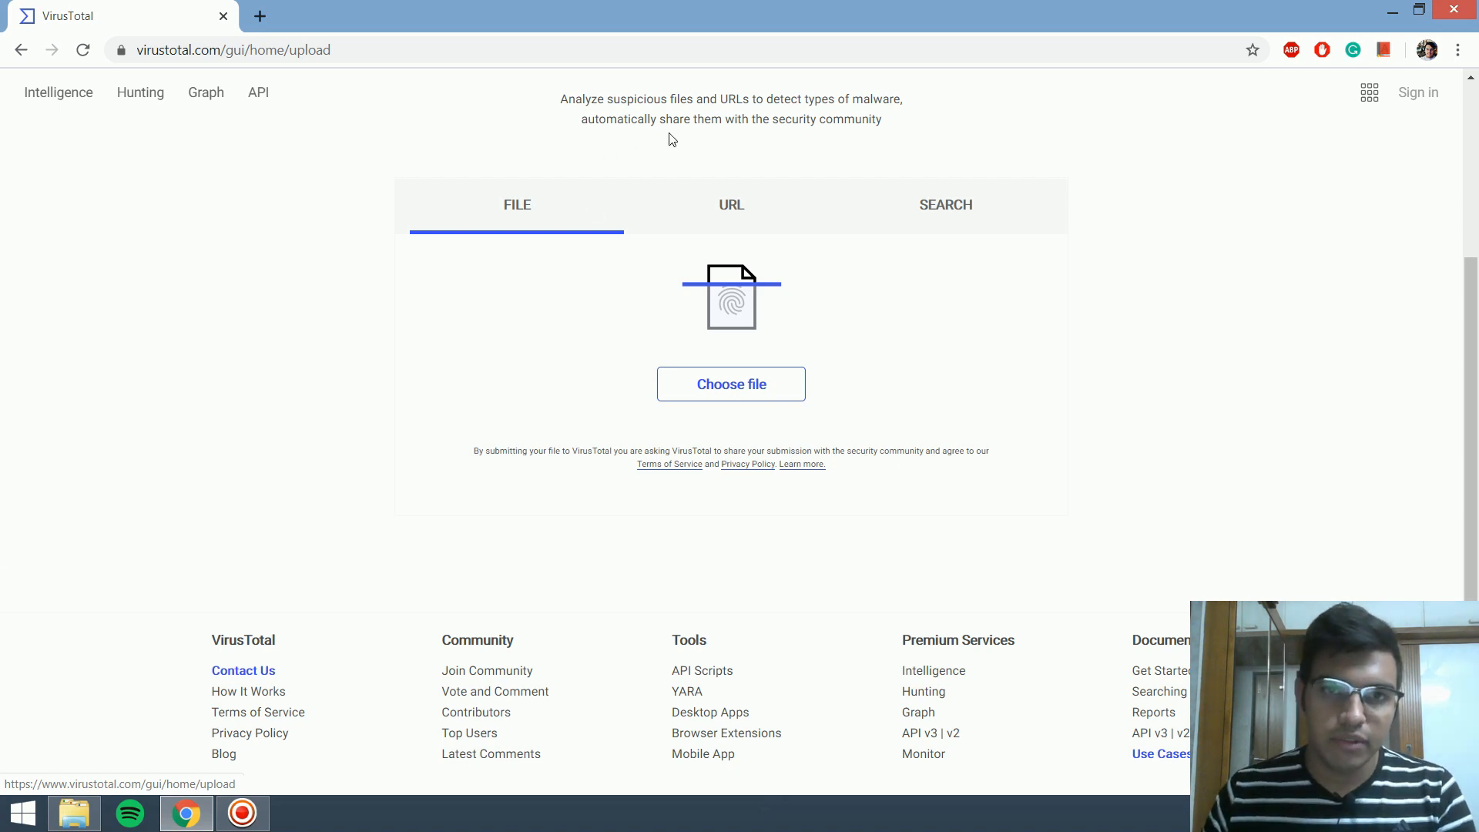
mouse_move(833, 163)
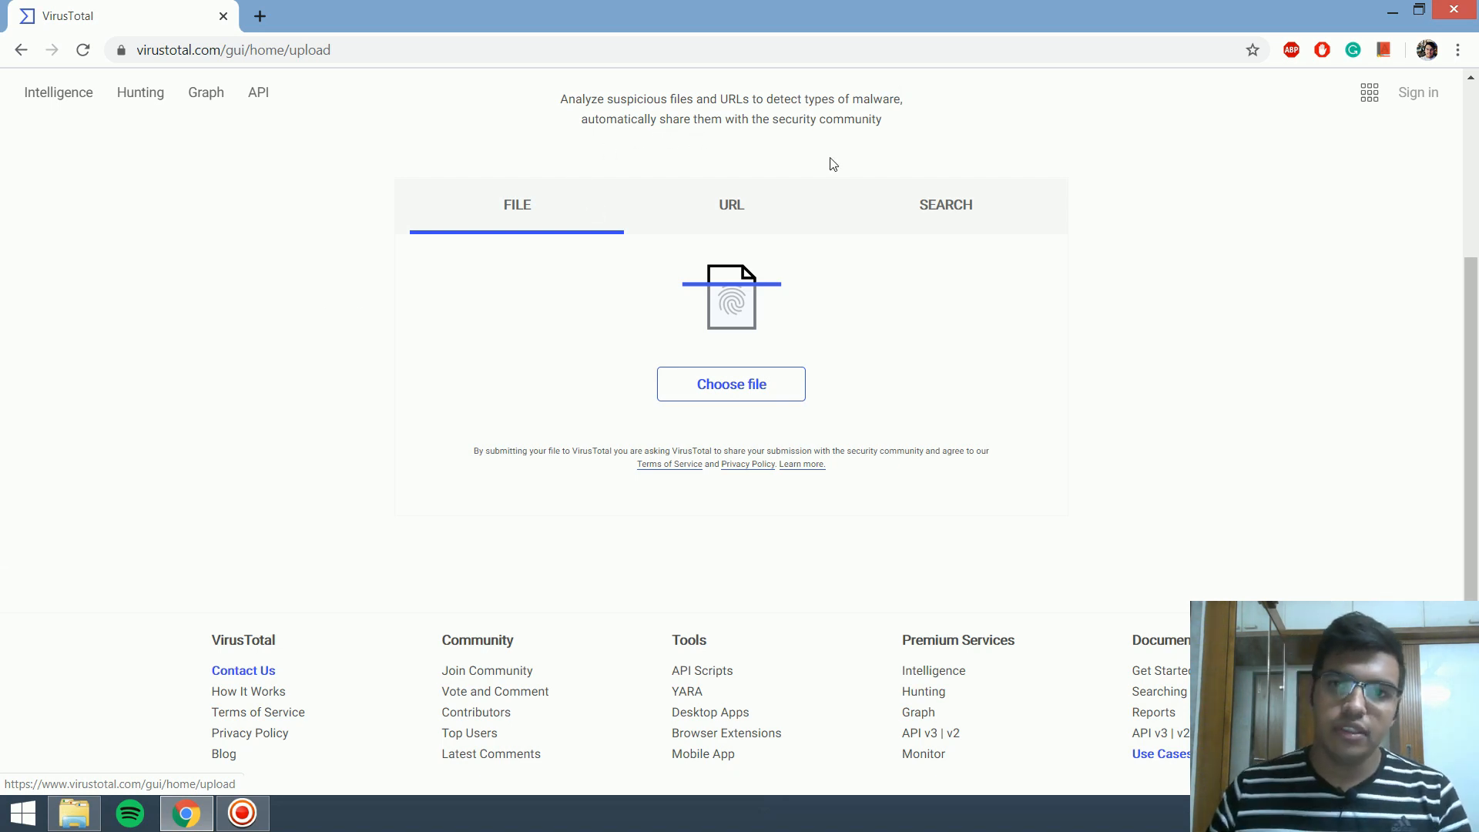
mouse_move(833, 161)
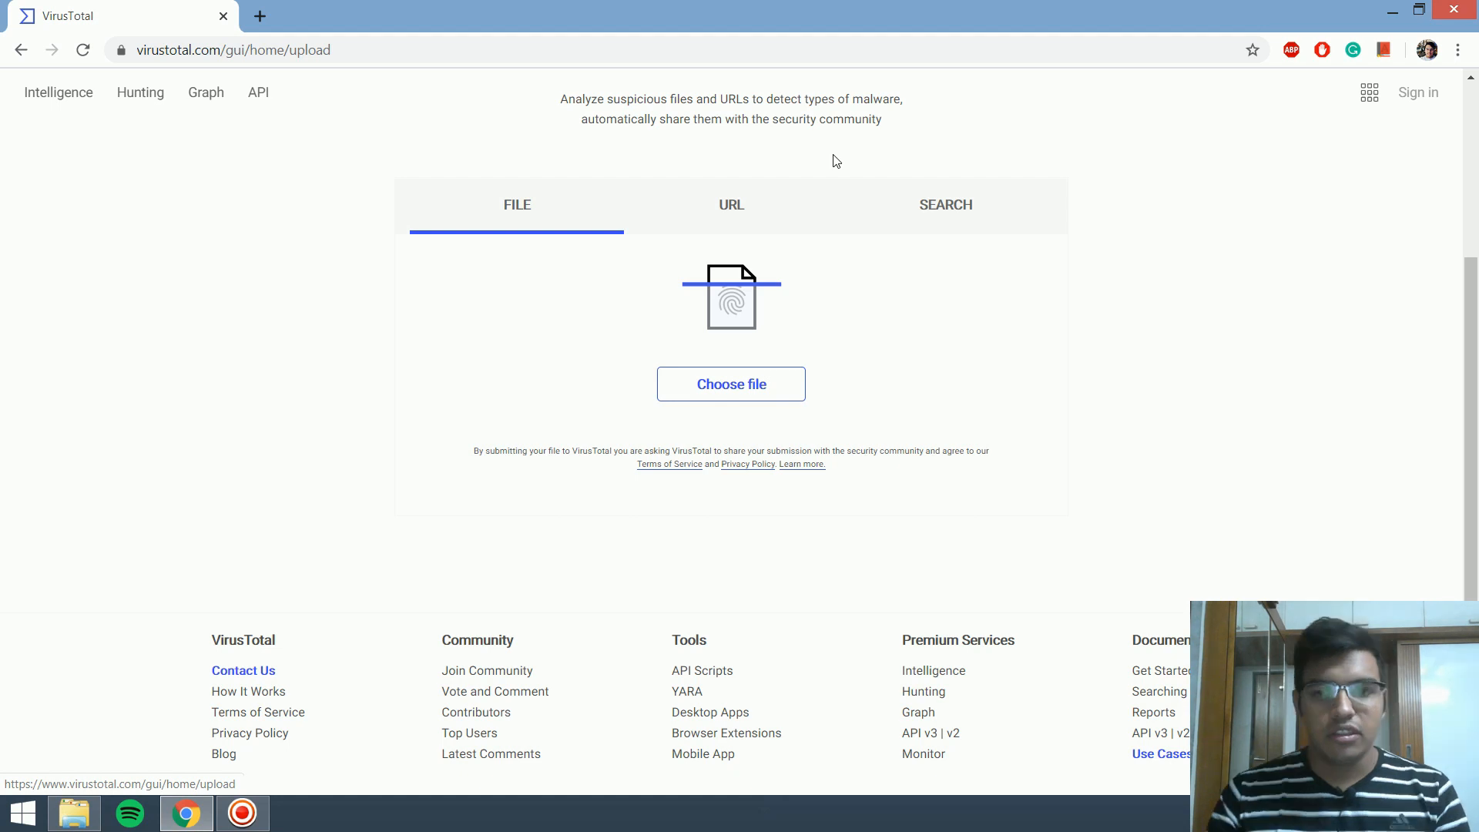